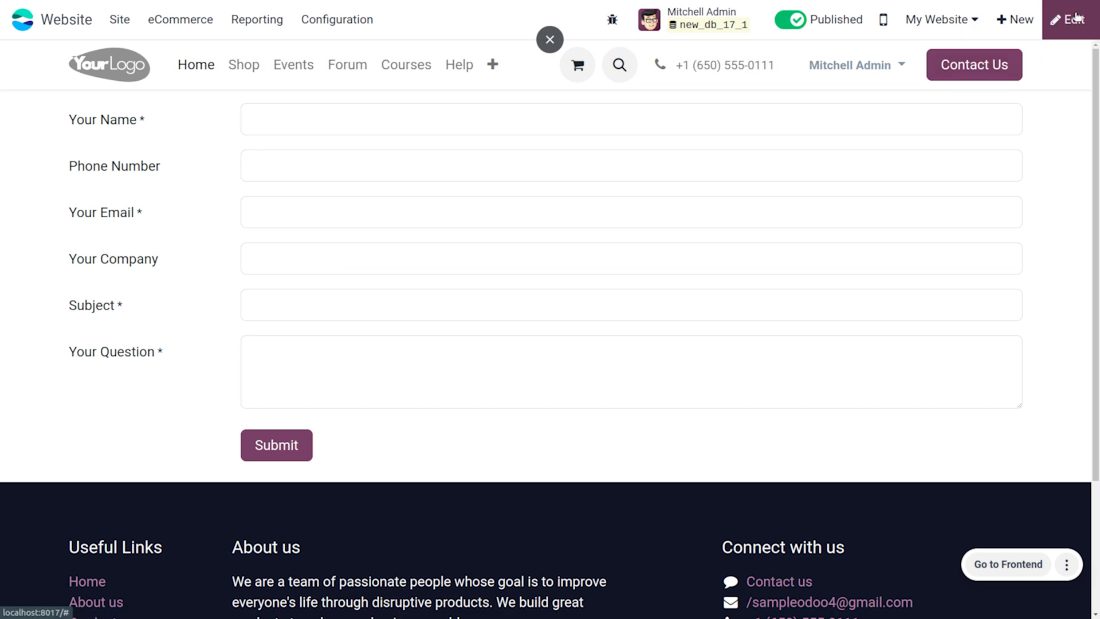
Enter edit mode on the contact page and search the blocks for the Form block
click(1069, 19)
text(f)
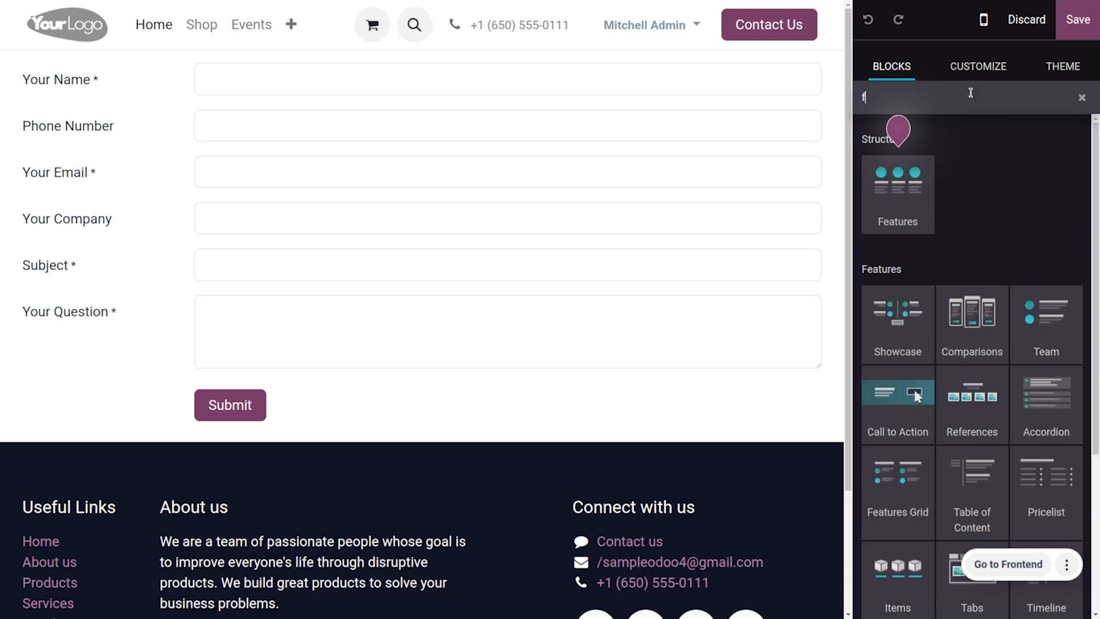
text(or)
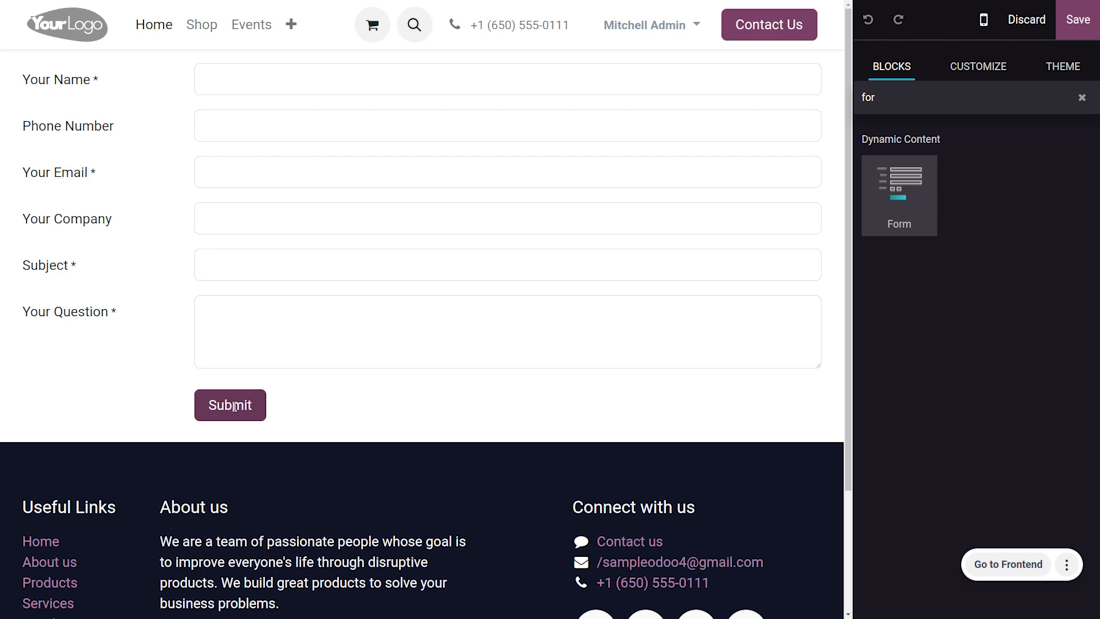
Check the contact form emails submissions to the company address, then save the page
click(229, 405)
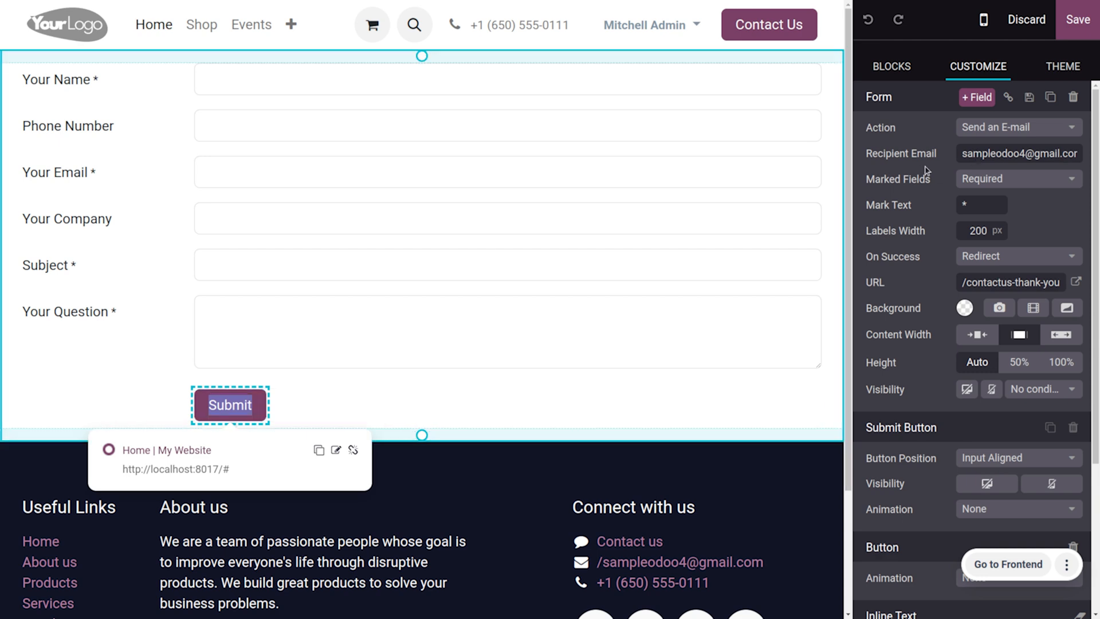
mouse_move(969, 160)
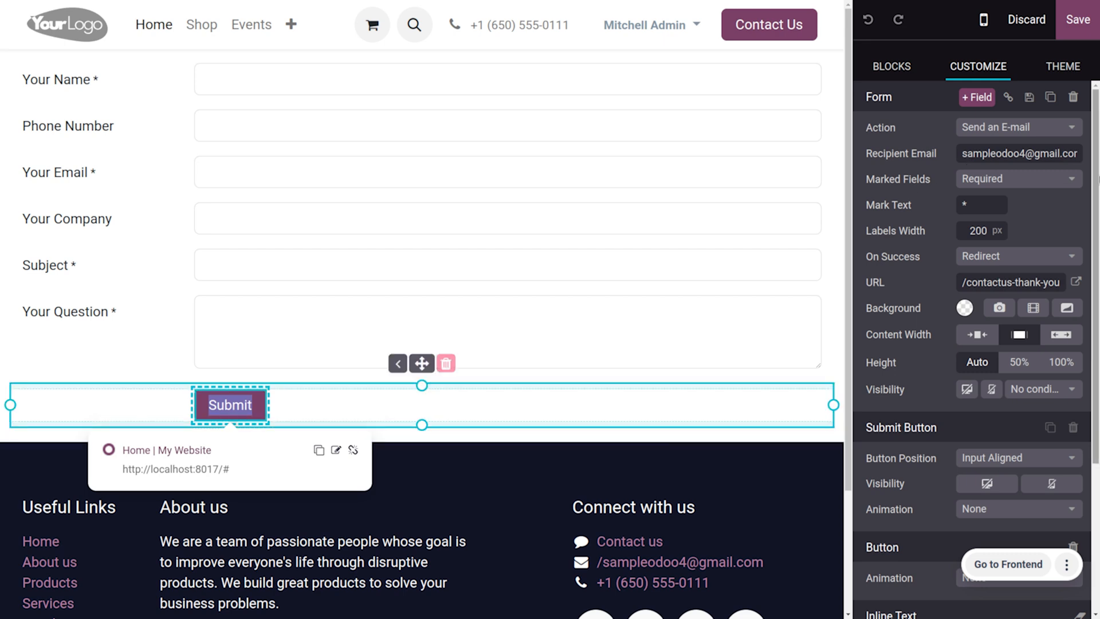
click(891, 66)
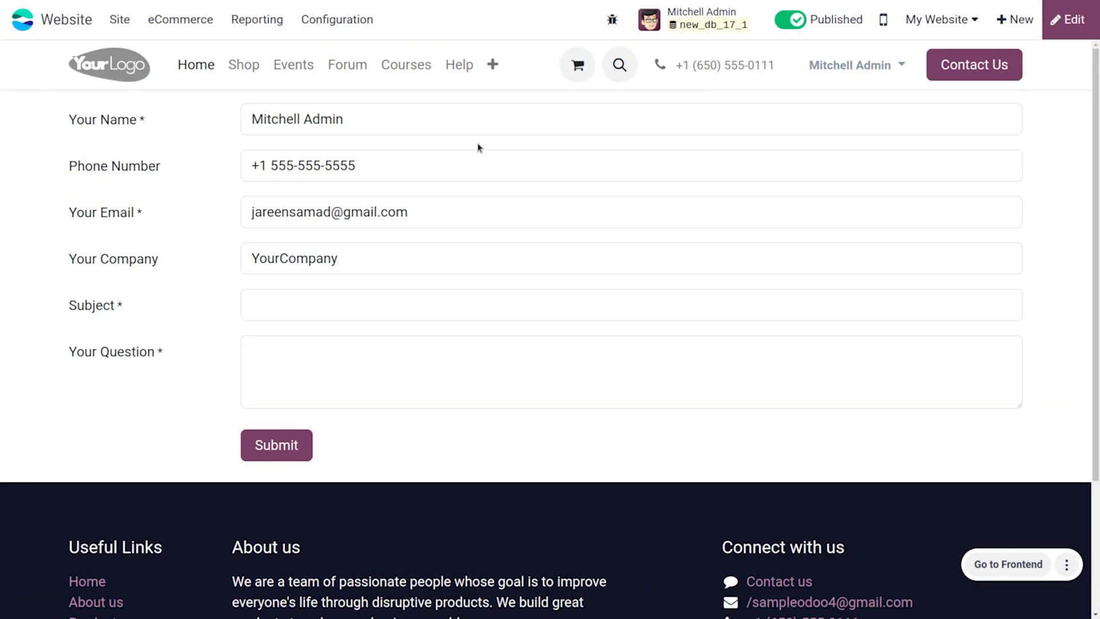
Enter the customer's name, accepting the suggested 'Jaree…' name
click(491, 119)
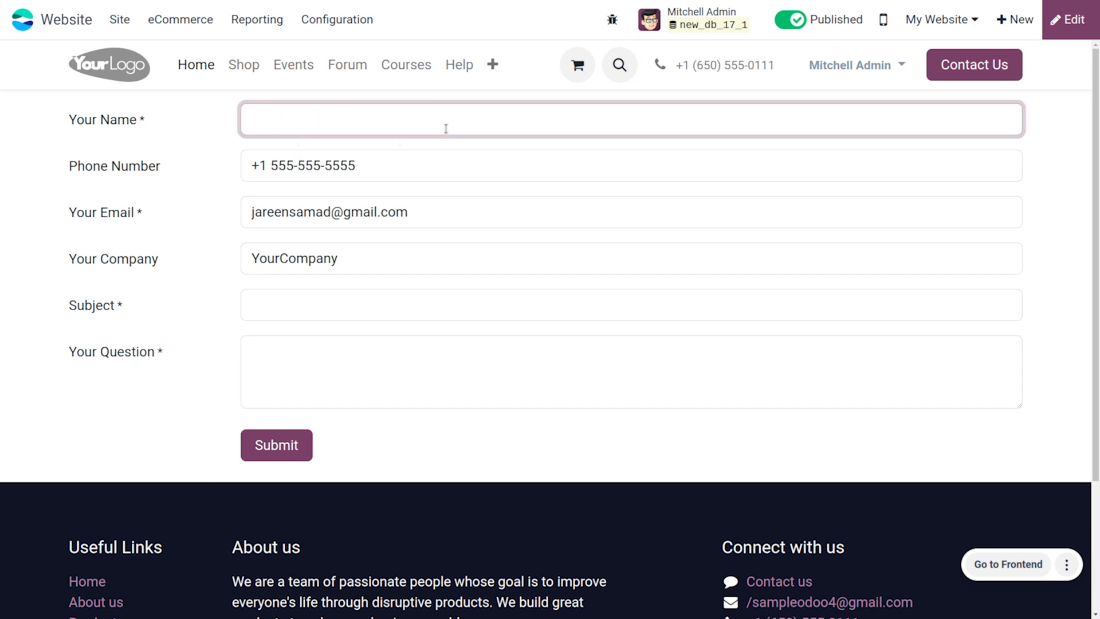
text(Jaree)
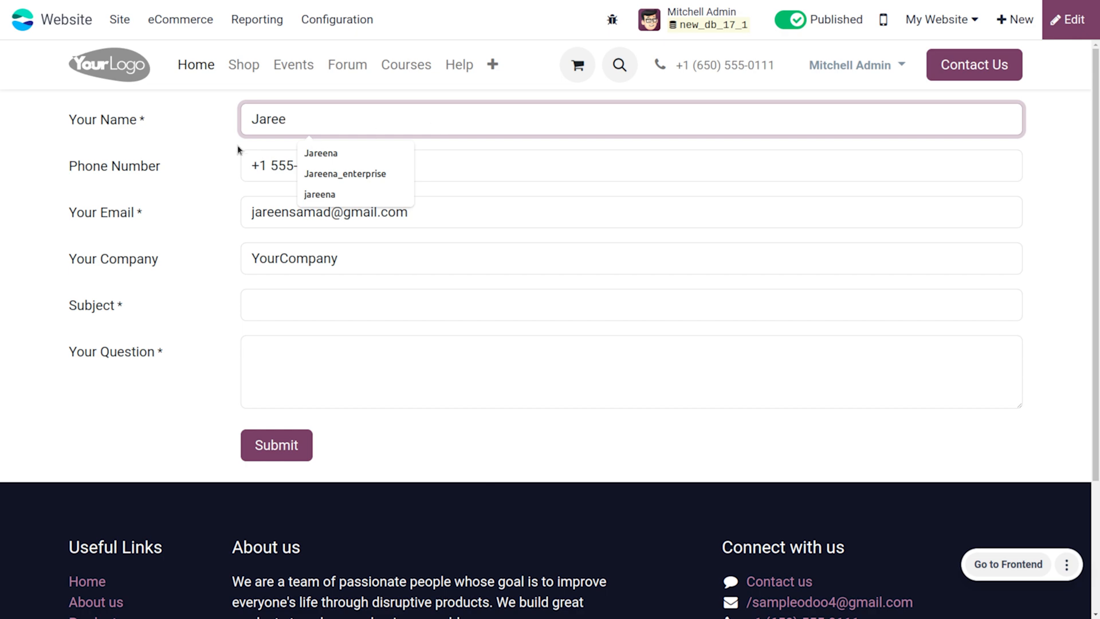
click(321, 153)
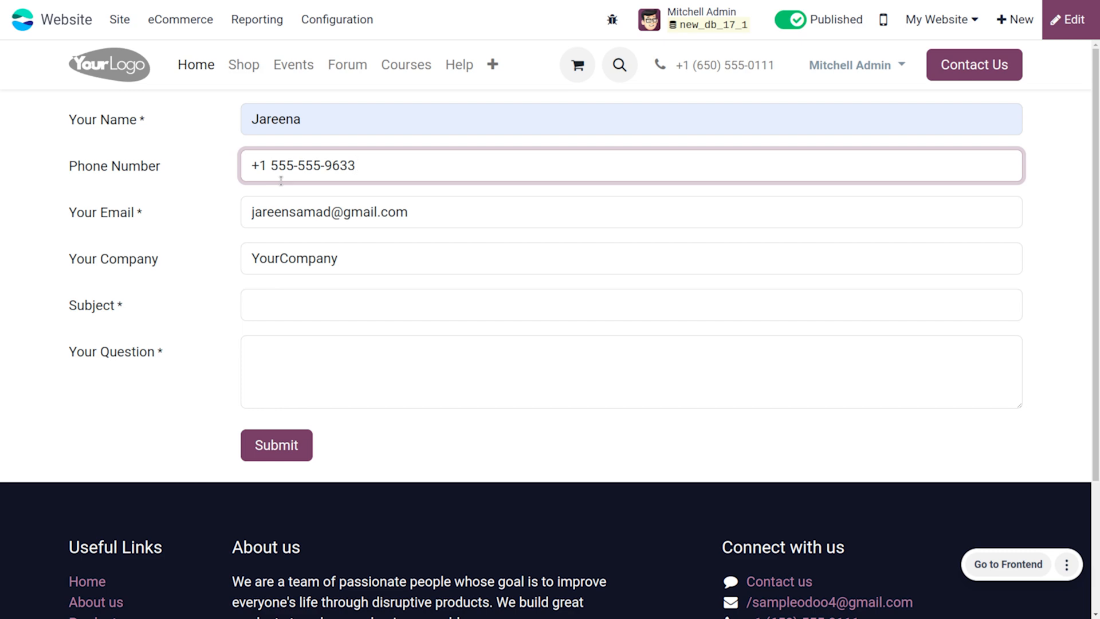
click(356, 166)
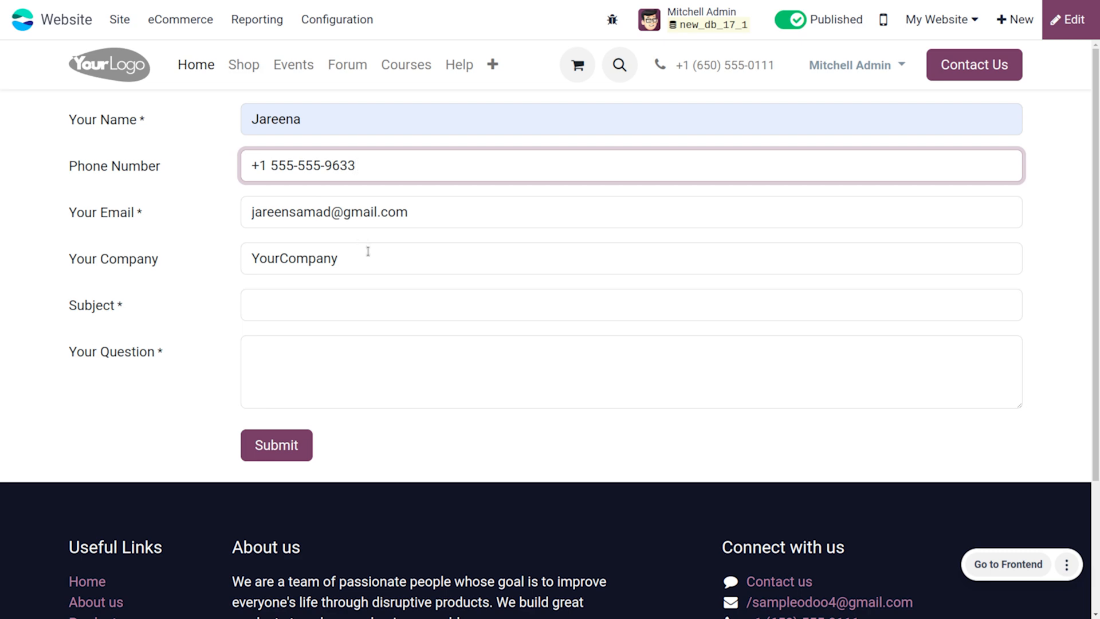
Set the company to Cybrosys and the subject to Odoo
click(631, 259)
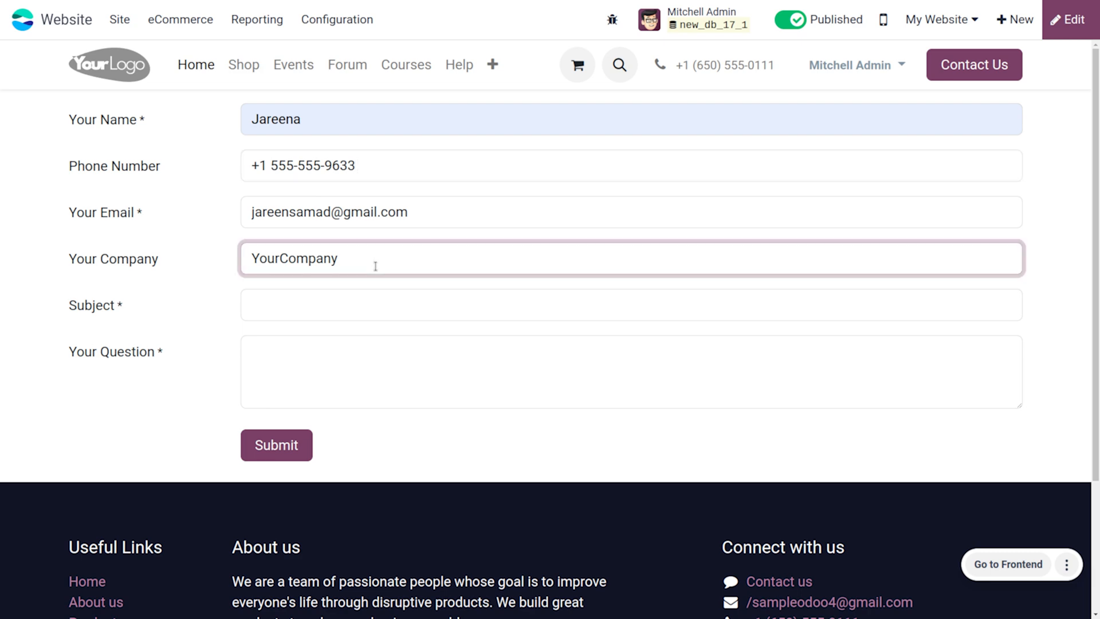
text(C)
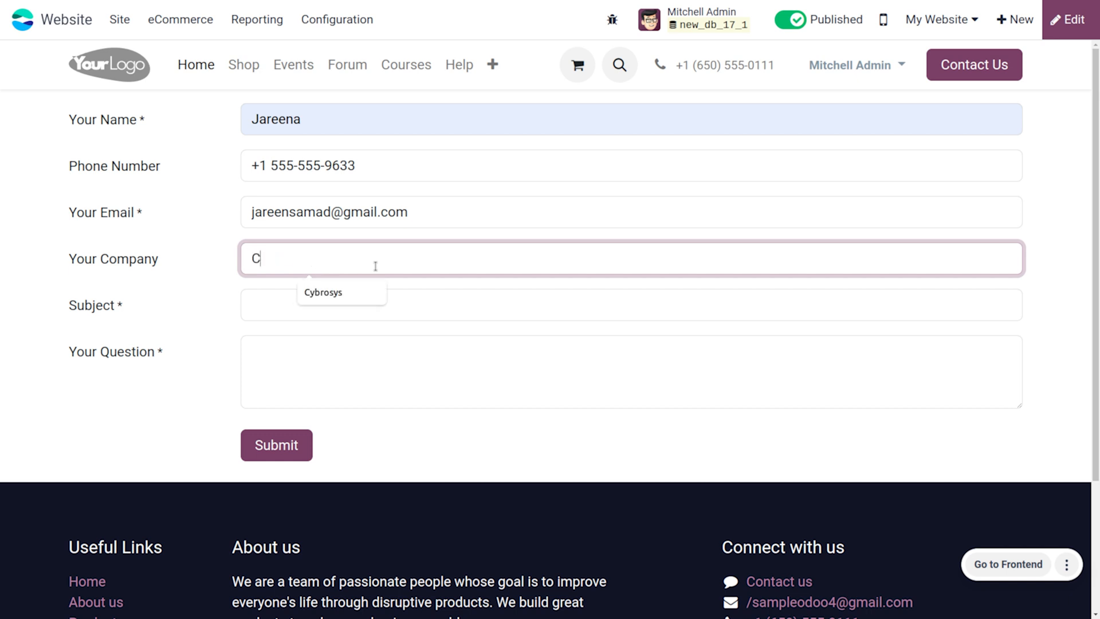
text(y)
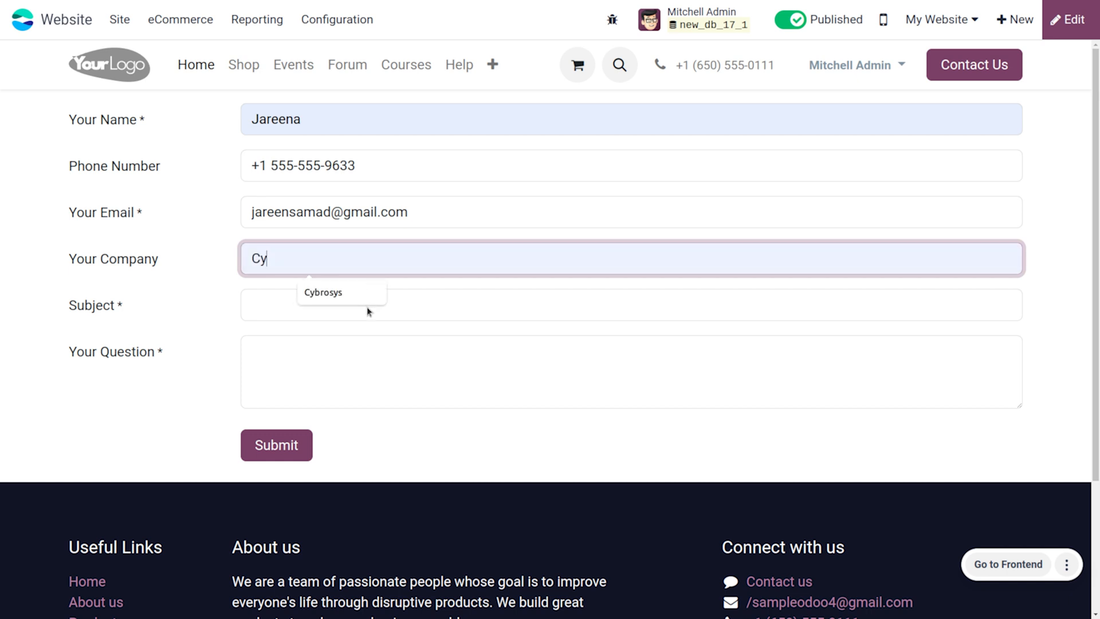
click(322, 291)
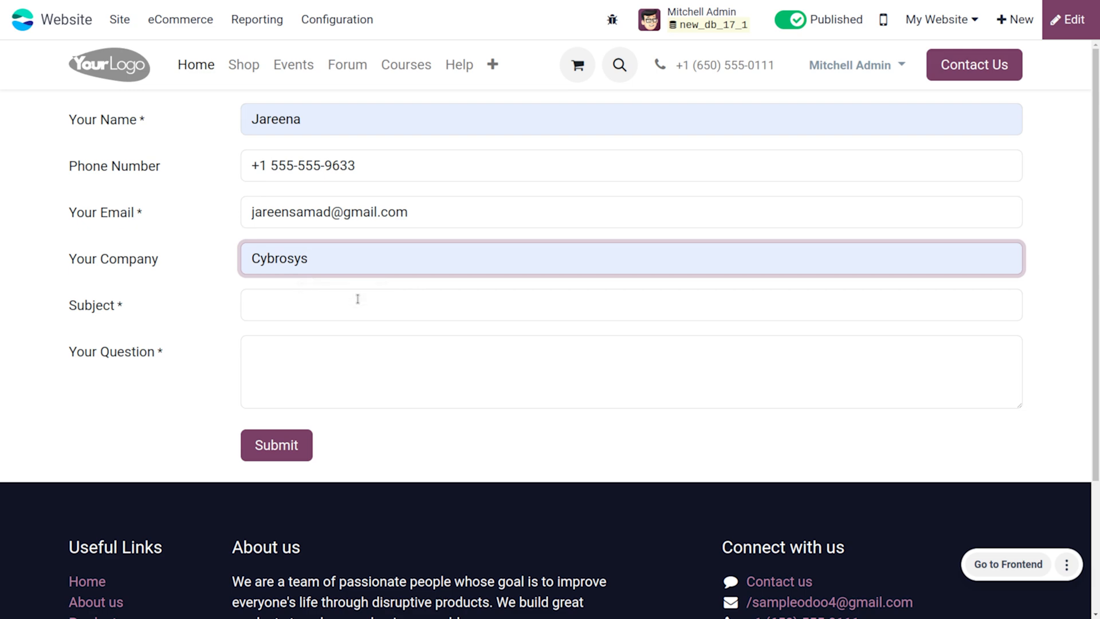
click(307, 259)
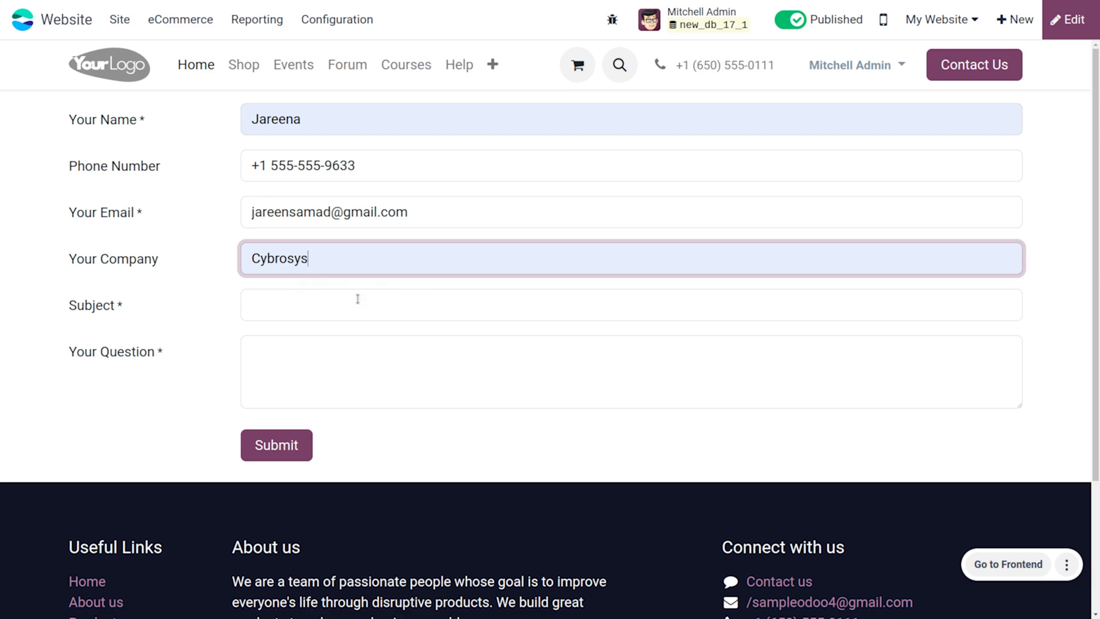
click(630, 305)
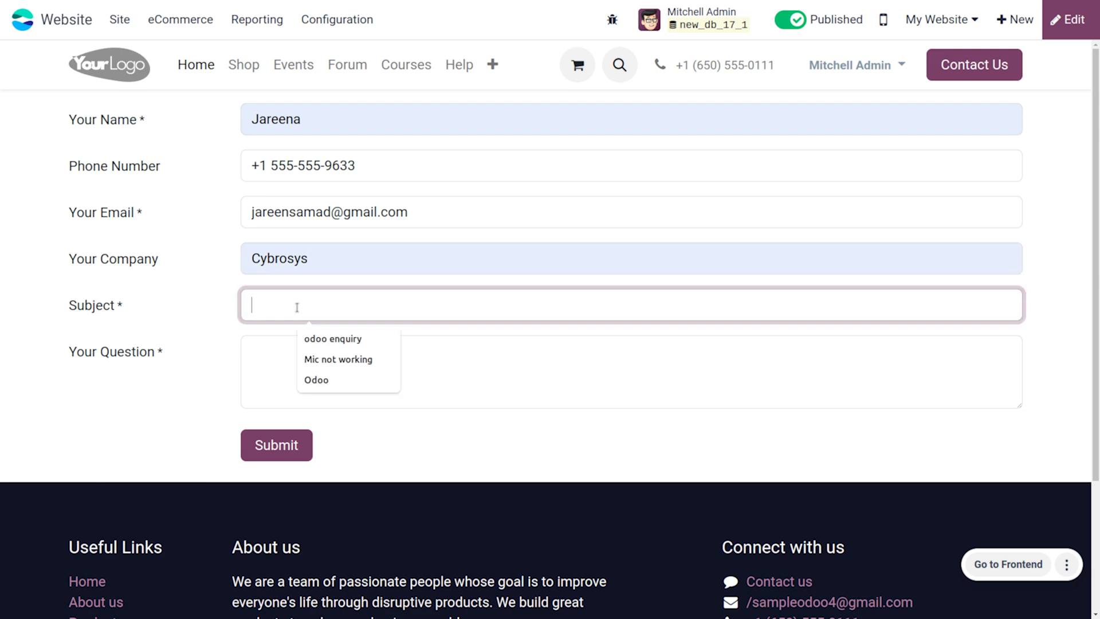
click(316, 379)
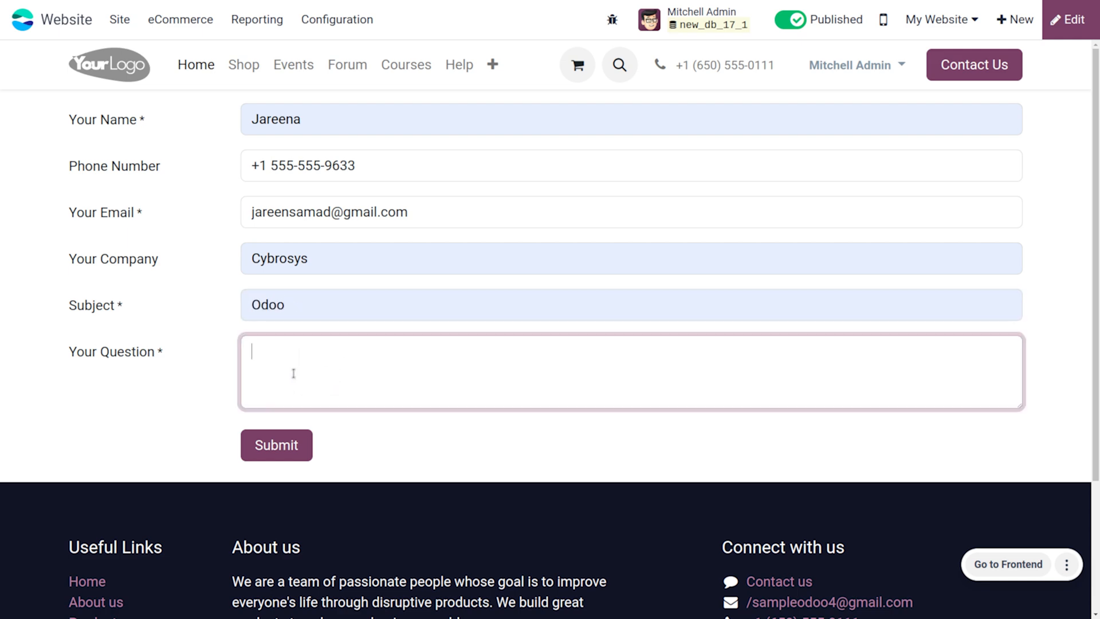
Type the question 'what is Odoo?' and submit the contact form
text(what is)
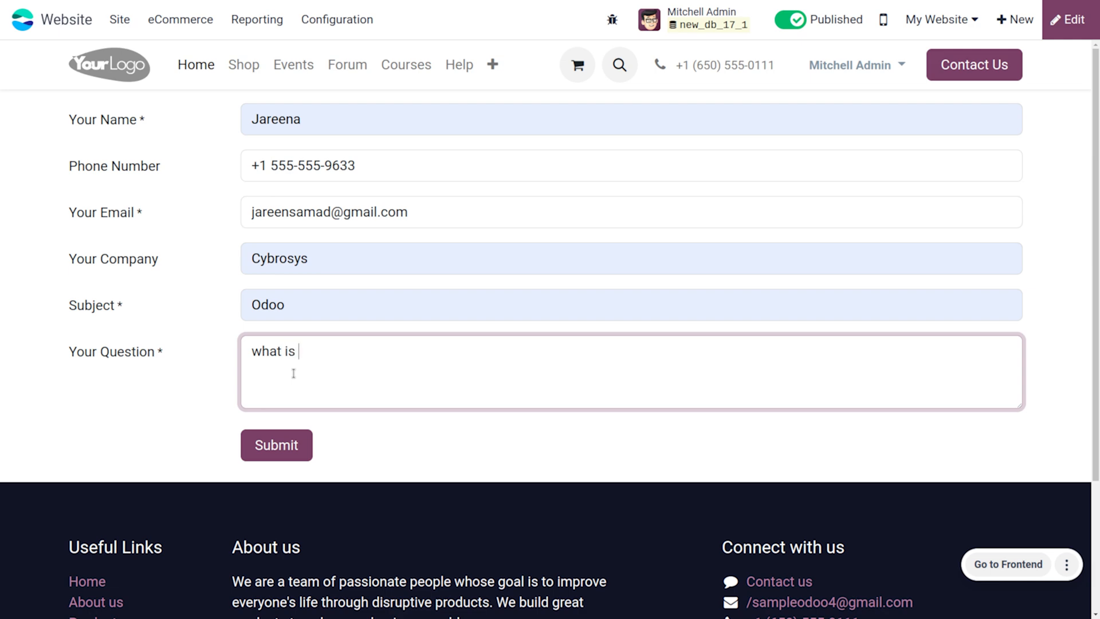
text(Odoo)
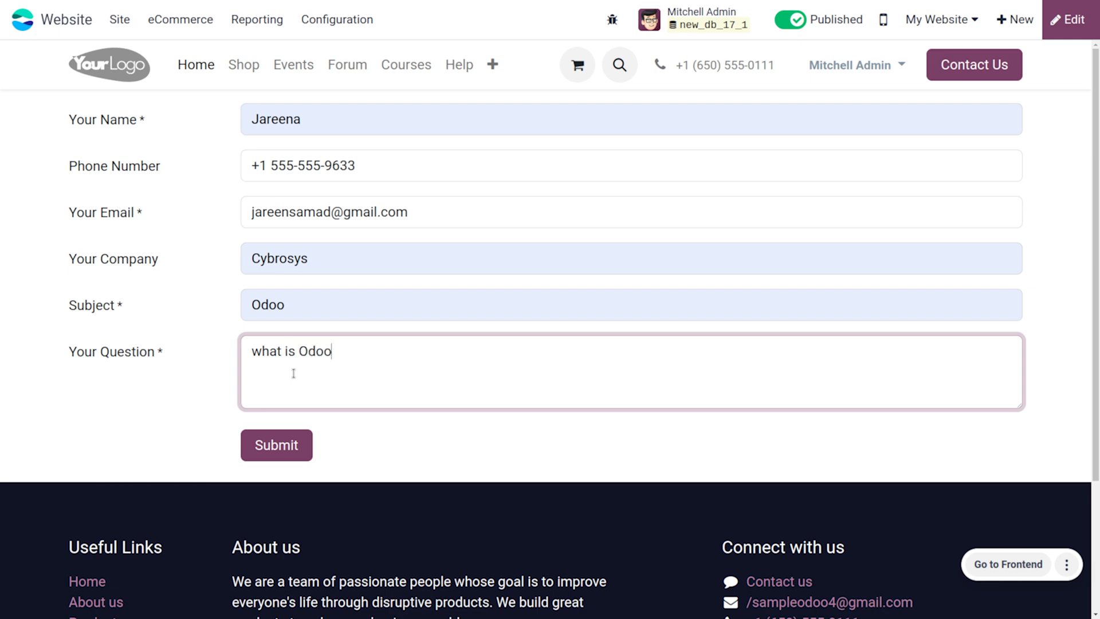
text(?)
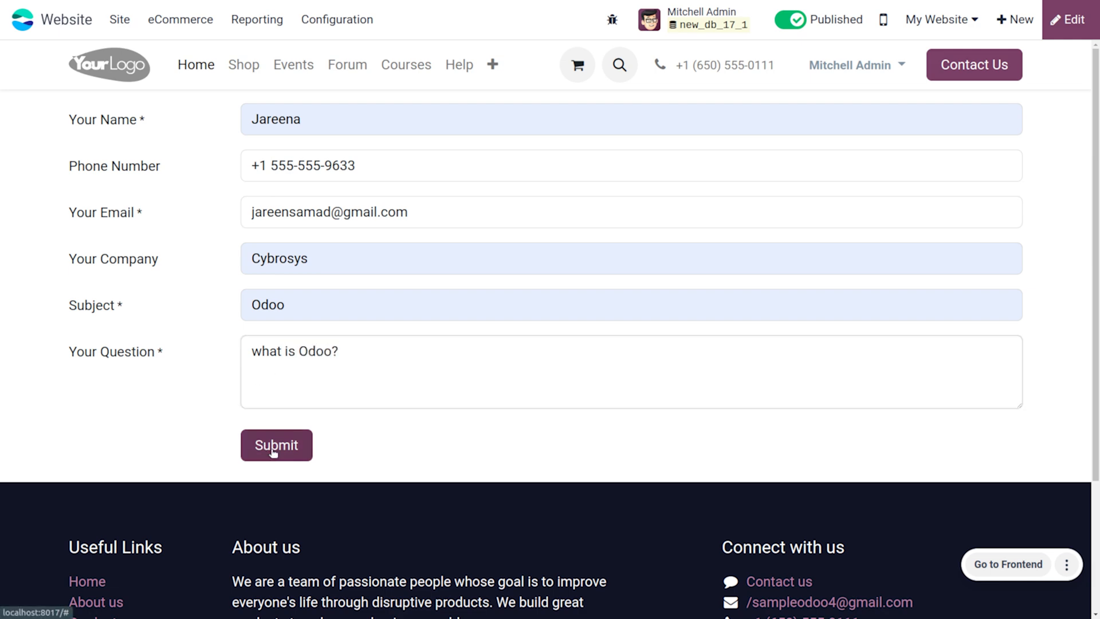
click(275, 445)
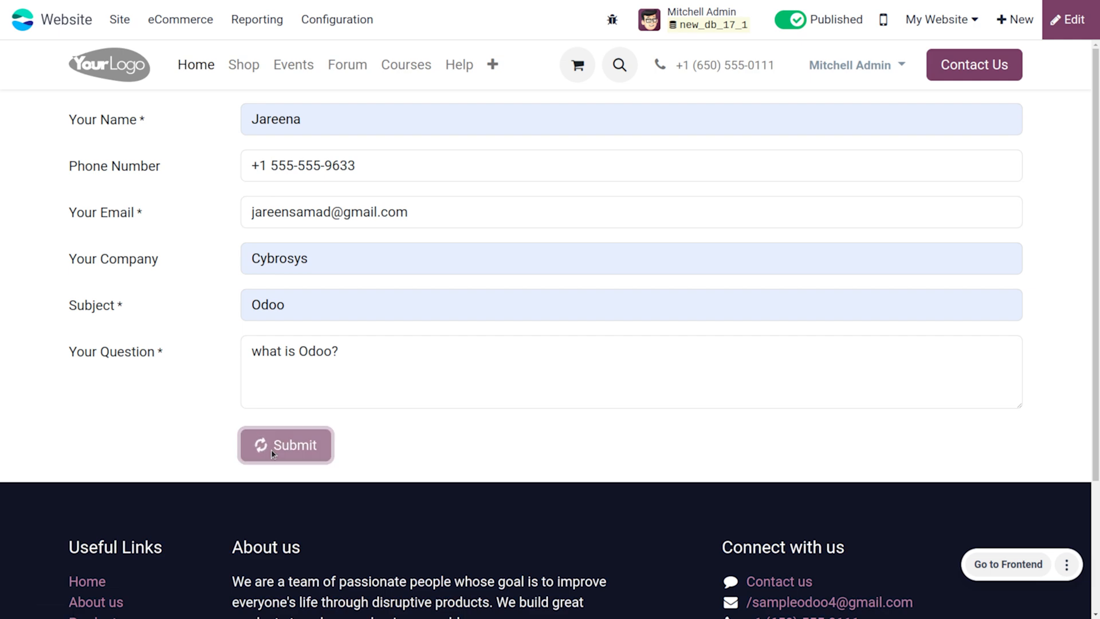
click(285, 445)
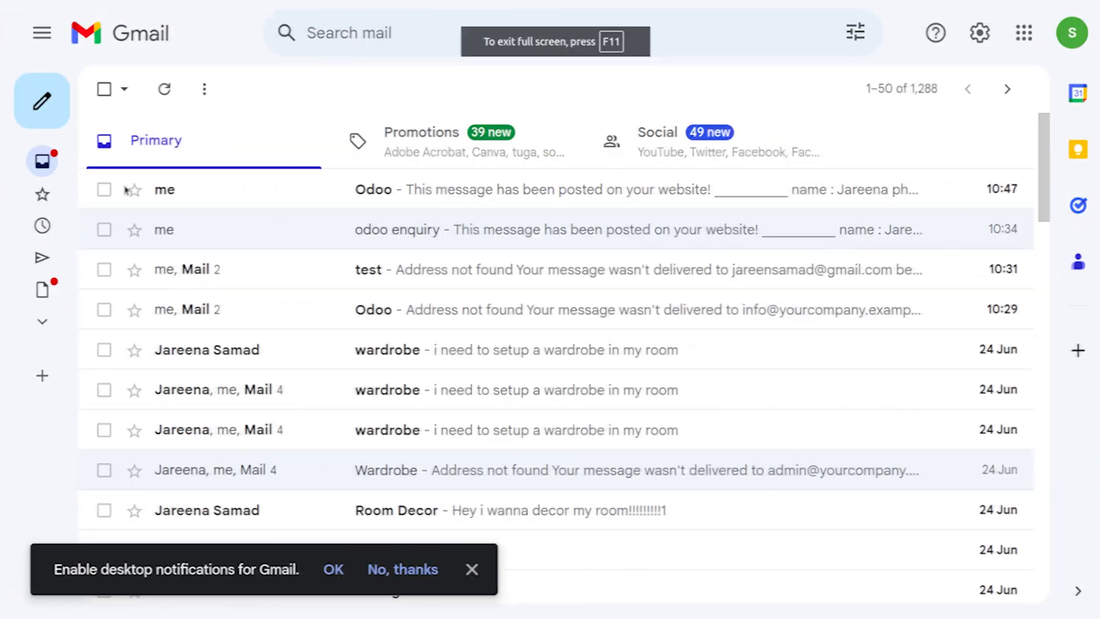
mouse_move(531, 189)
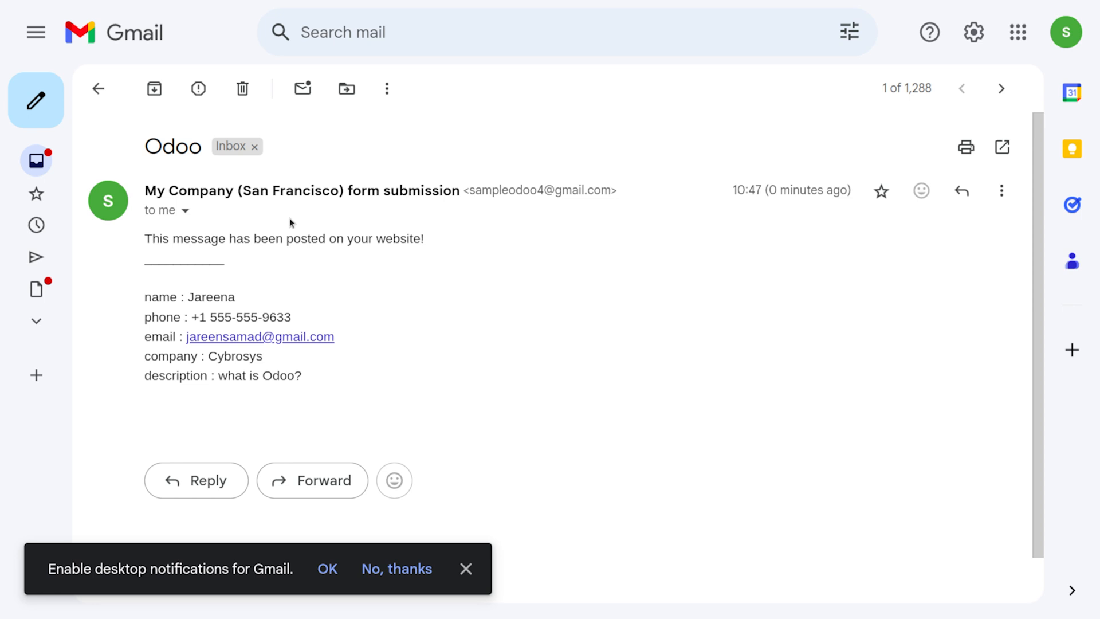
mouse_move(214, 254)
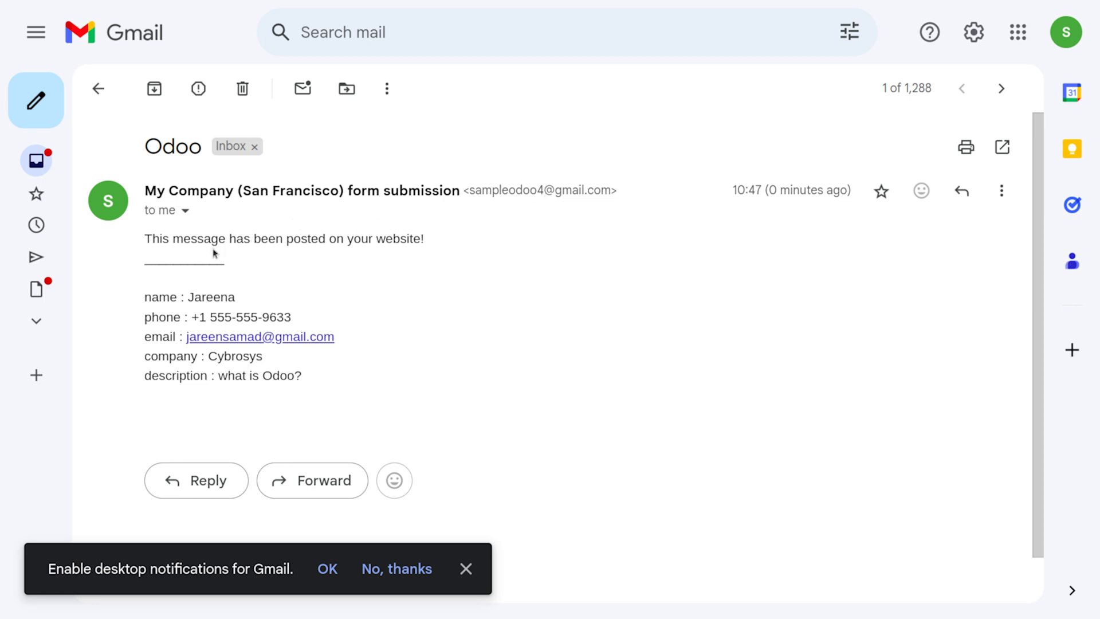
mouse_move(418, 244)
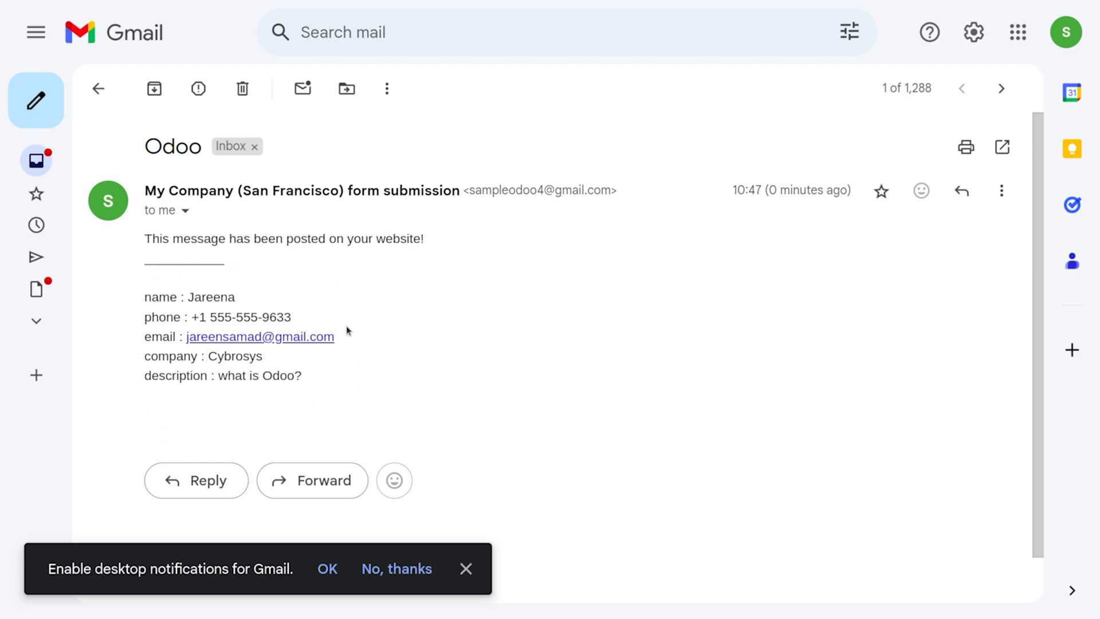
mouse_move(302, 333)
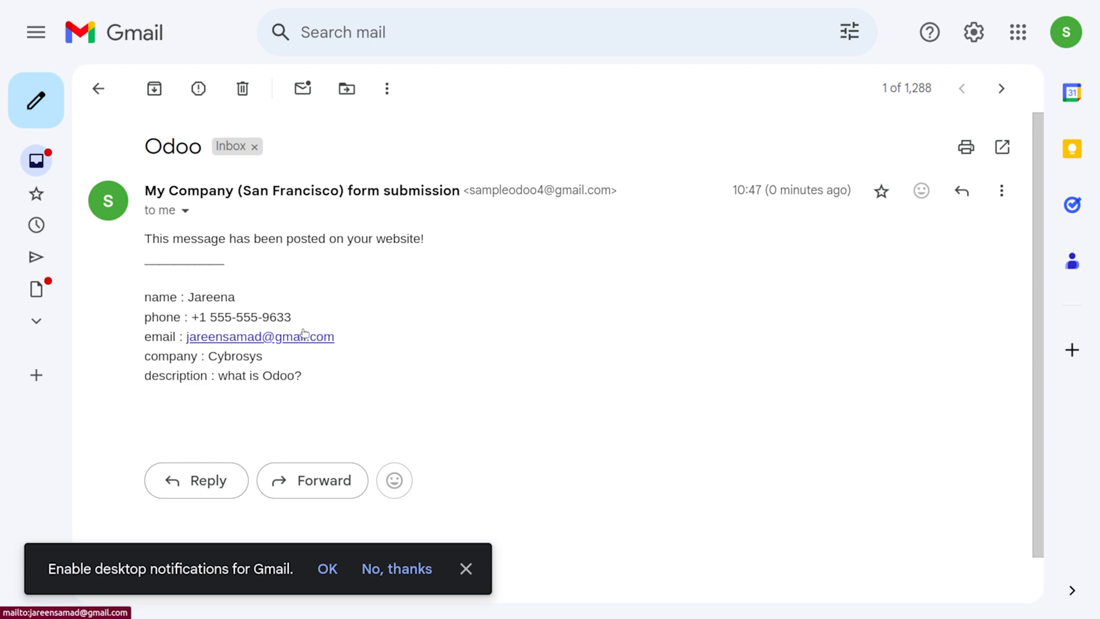